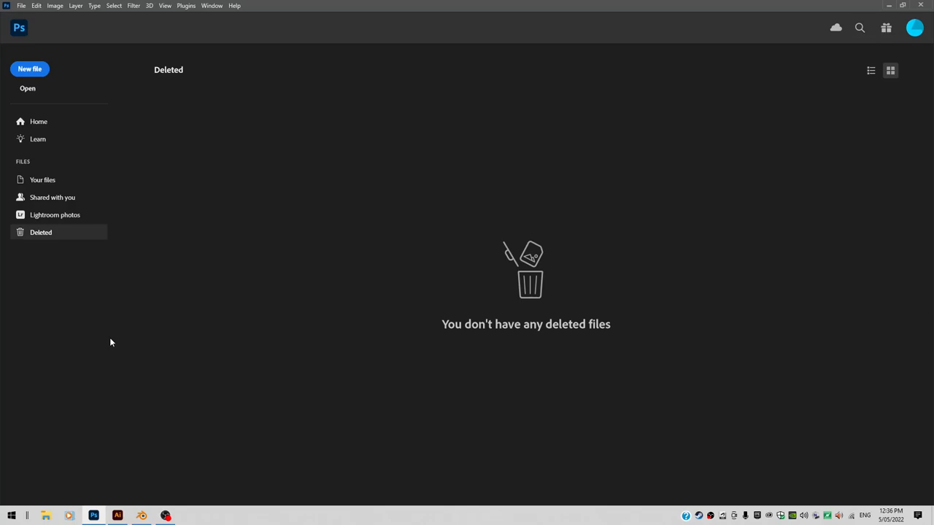
Open AntiqueCopperHinges.jpeg from the Photoshop home screen.
click(27, 88)
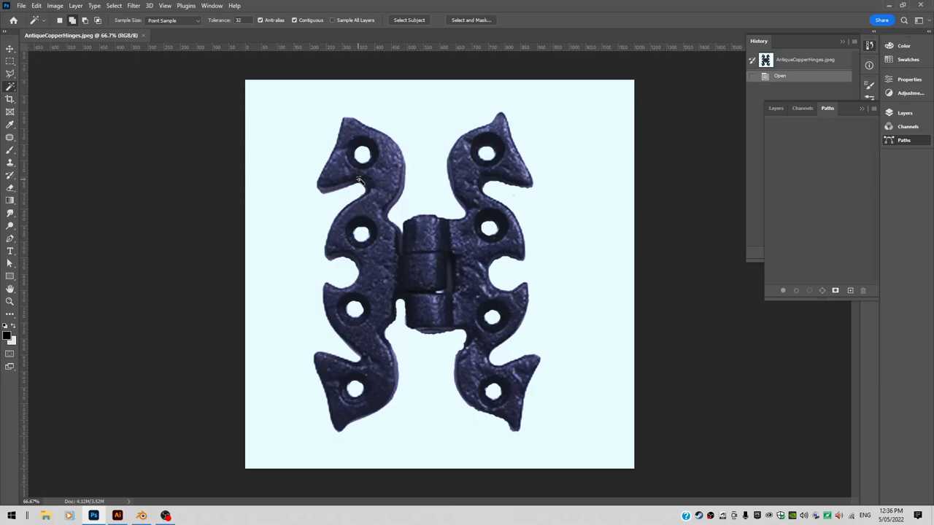
mouse_move(403, 301)
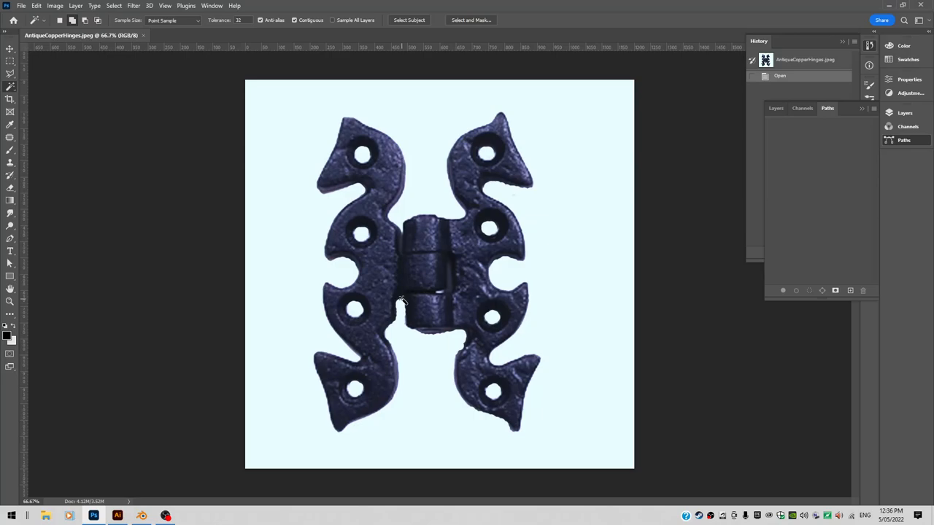
mouse_move(514, 290)
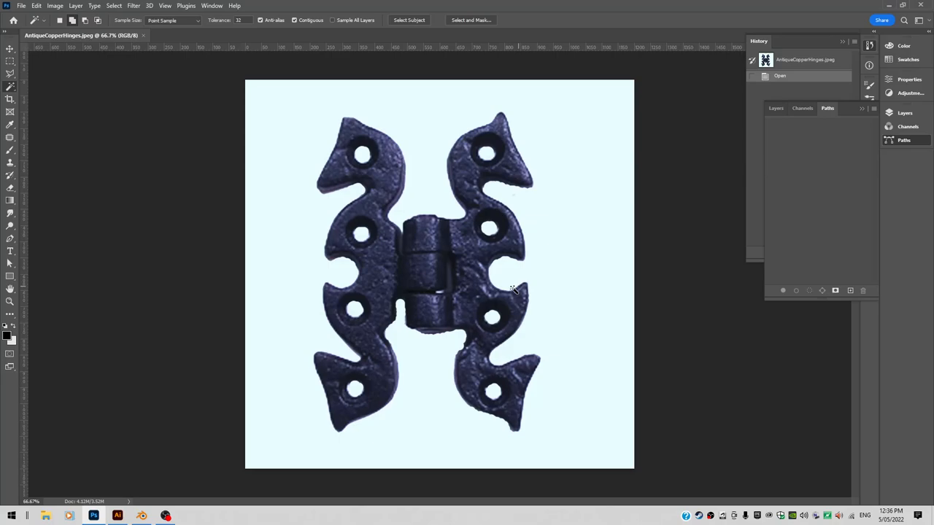
mouse_move(775, 111)
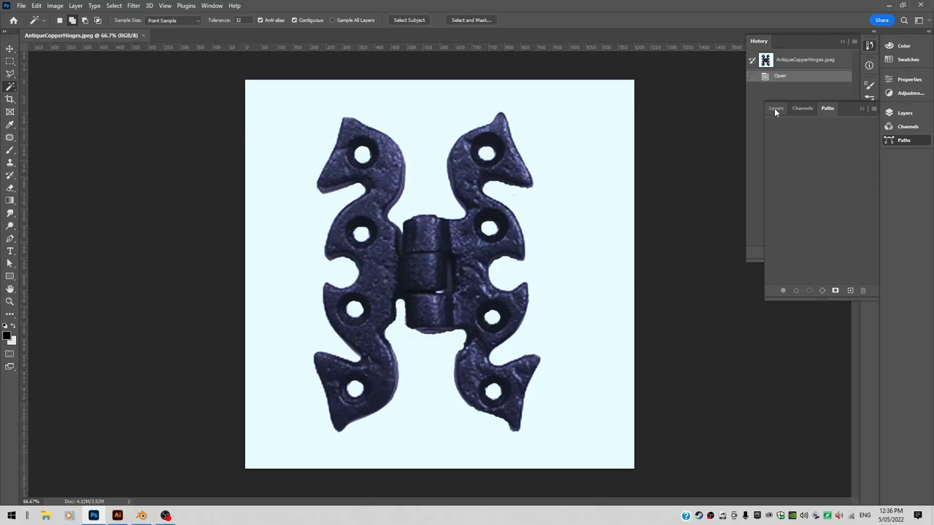
Show the Layers panel to convert the locked background into Layer 0.
click(775, 108)
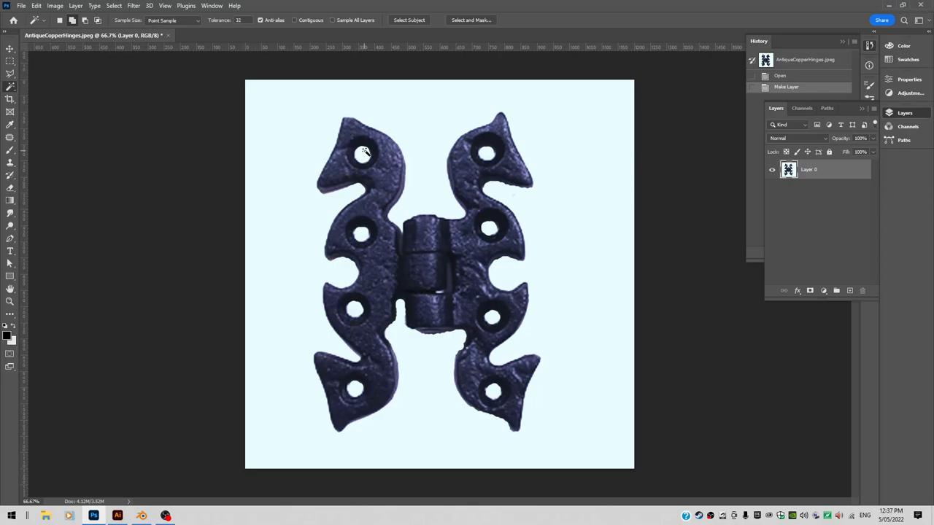
mouse_move(261, 91)
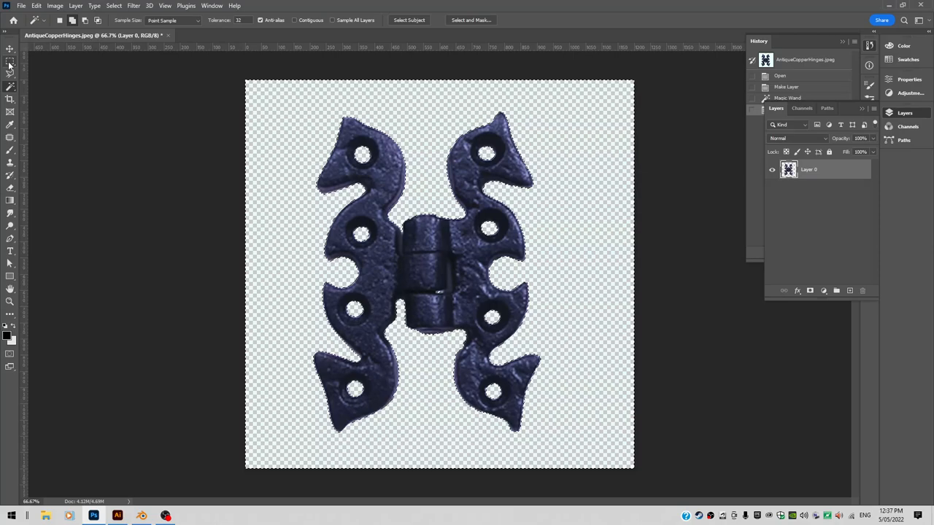
Clear the selection with the Marquee tool and open the Select menu for Inverse.
click(10, 64)
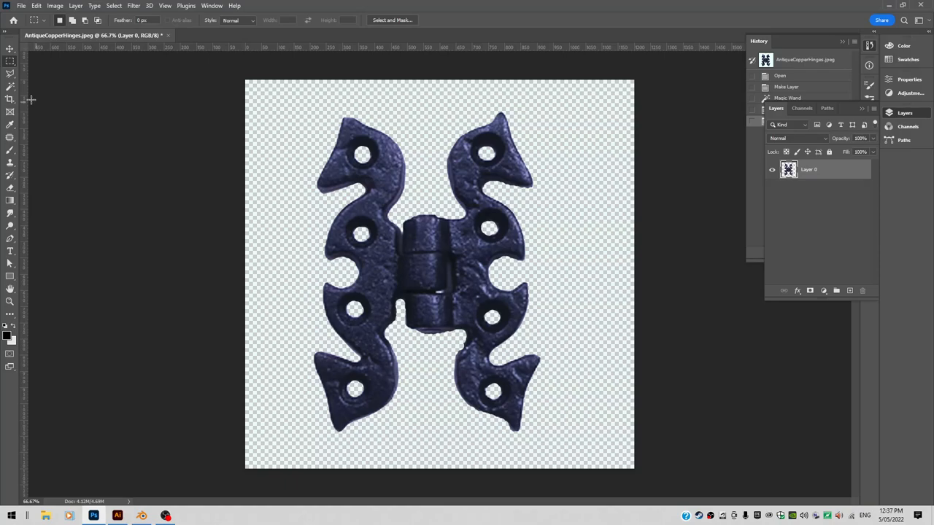
click(10, 111)
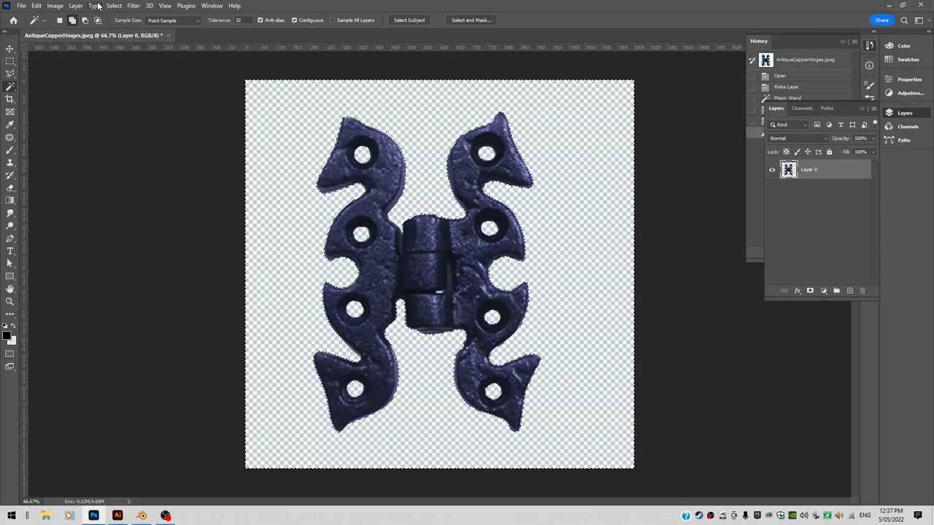
click(310, 188)
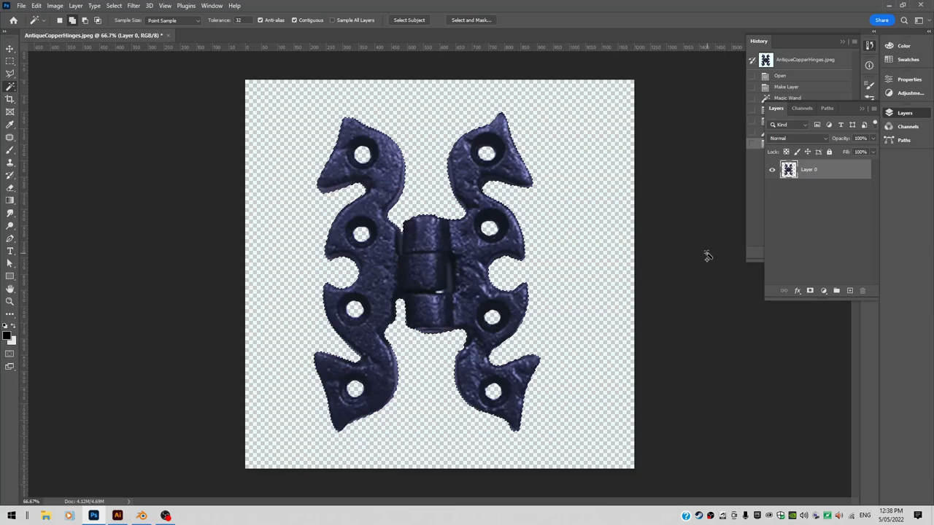
Make a work path from the hinge selection in Paths and select it.
click(827, 108)
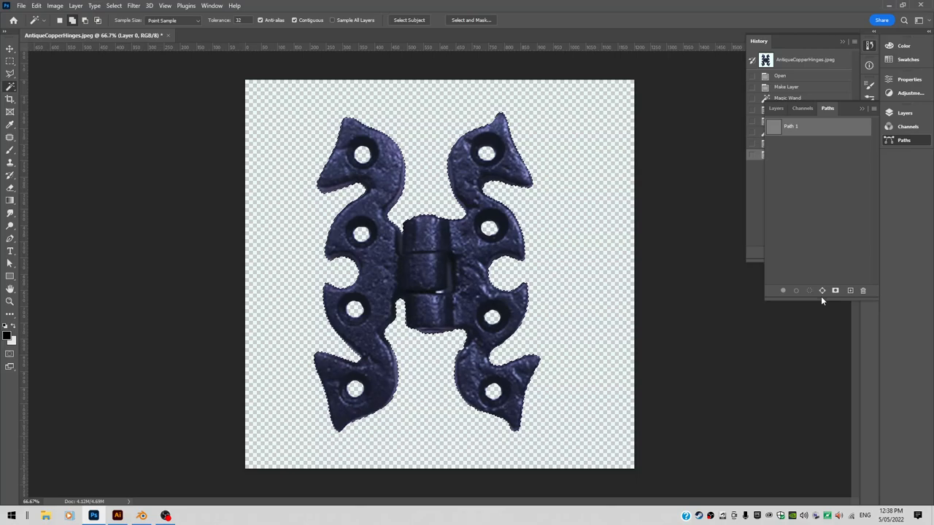
mouse_move(822, 291)
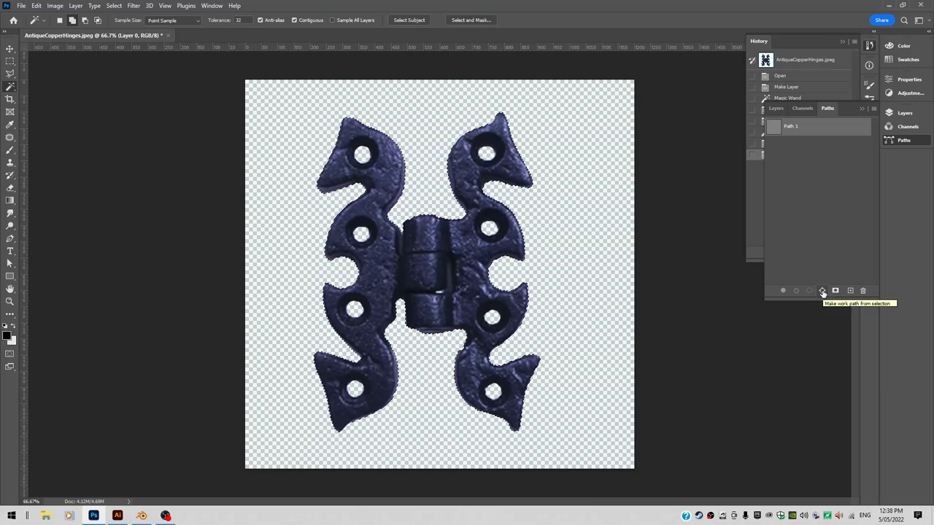
click(822, 290)
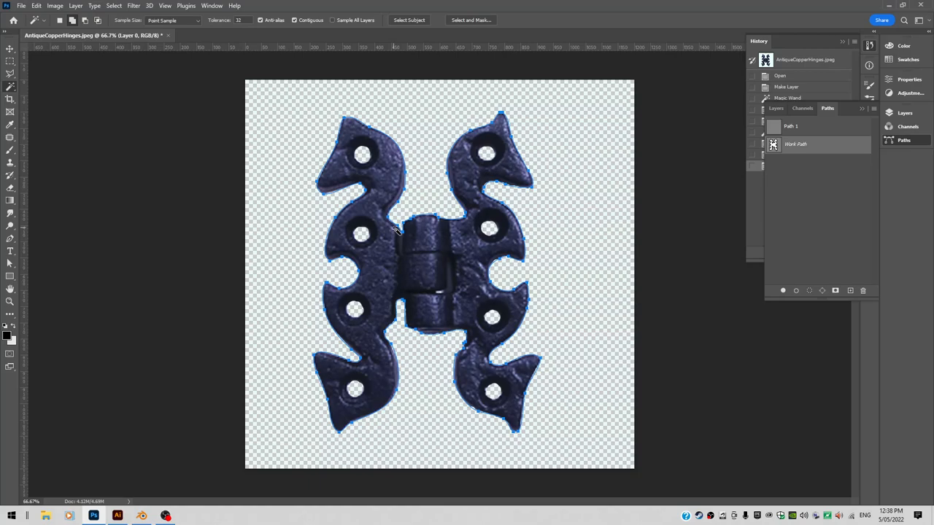
mouse_move(237, 240)
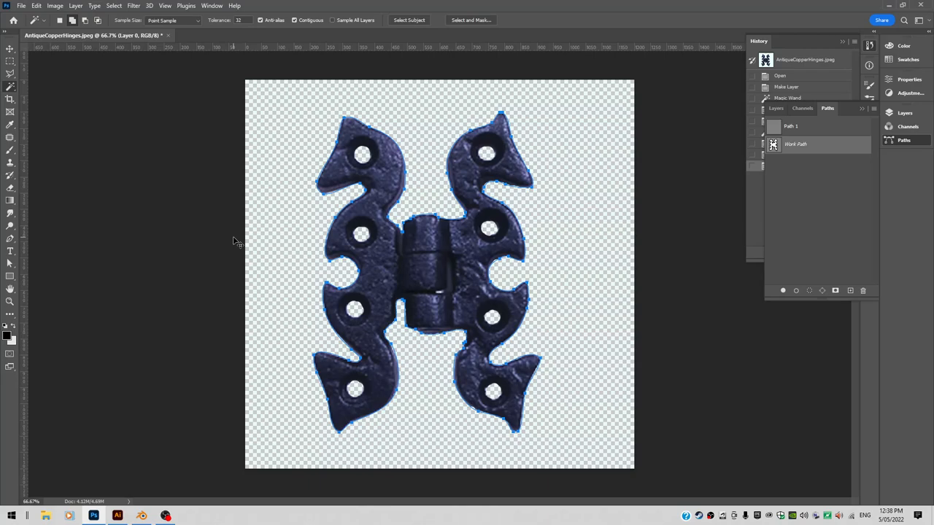
click(117, 516)
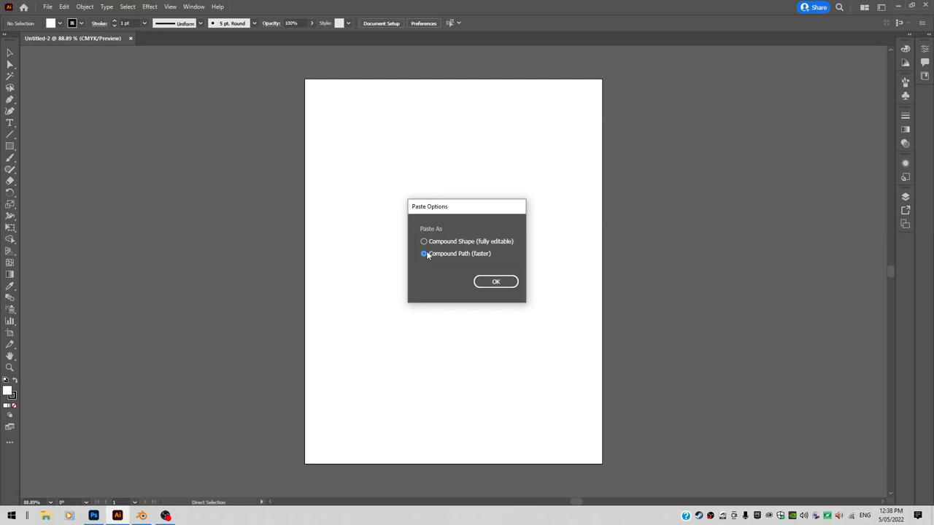
Paste the hinge outline into Illustrator as a Compound Path (faster).
click(495, 282)
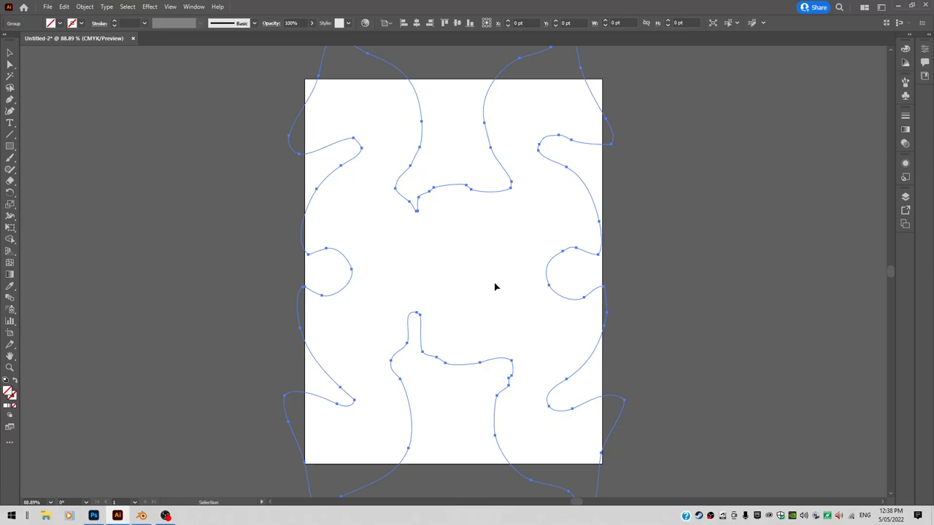
click(447, 392)
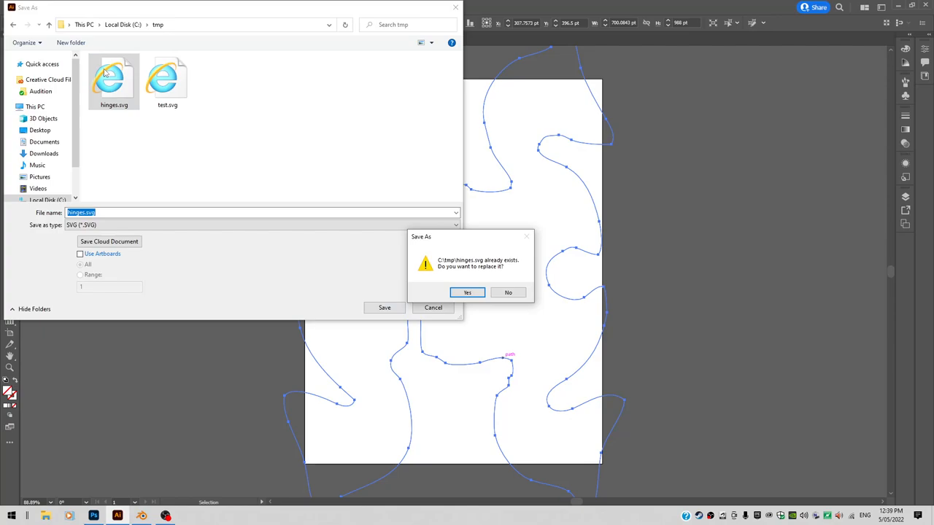
Replace the existing C:\tmp\hinges.svg and accept the SVG Options.
click(467, 292)
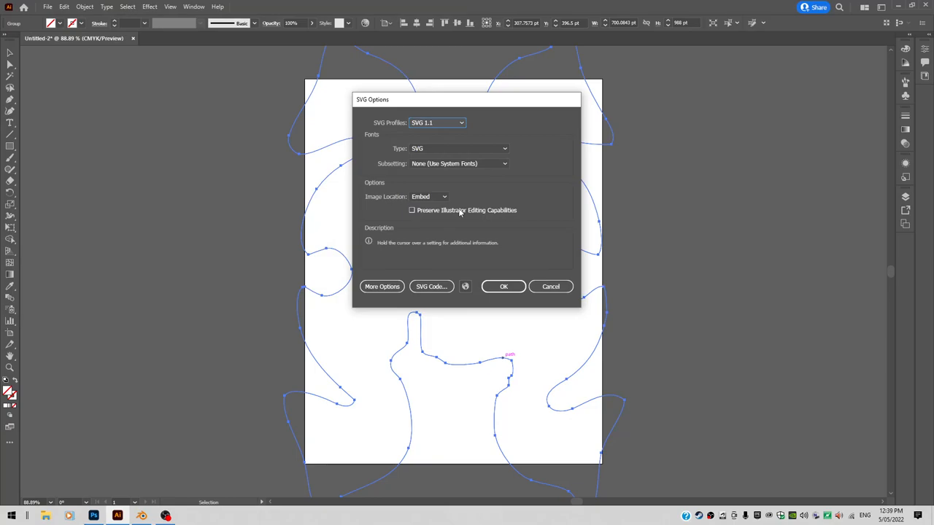
mouse_move(502, 272)
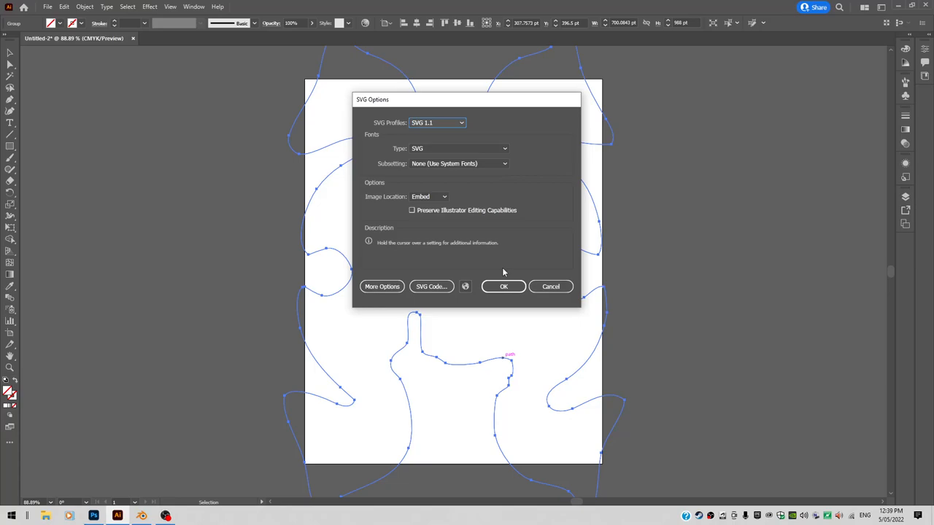
click(117, 516)
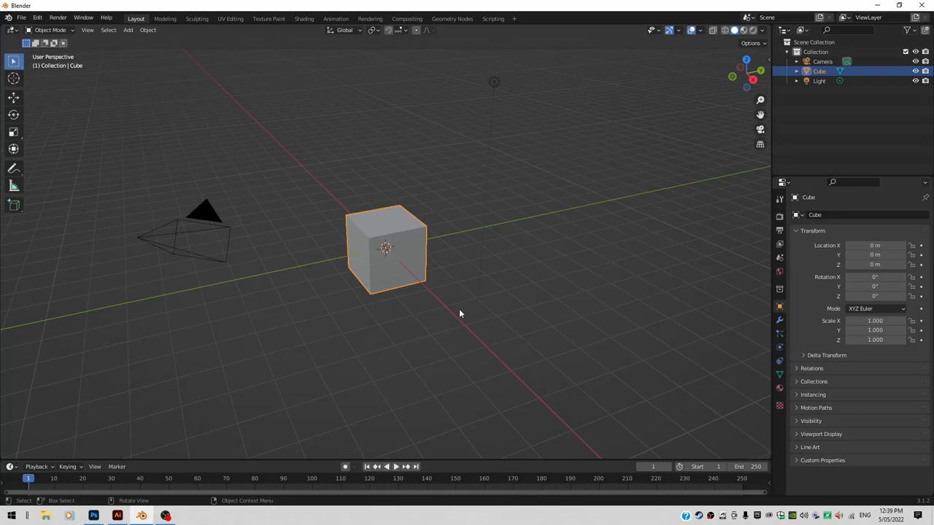
Delete the default camera, cube and light, then browse the SVG importer to tmp.
key(x)
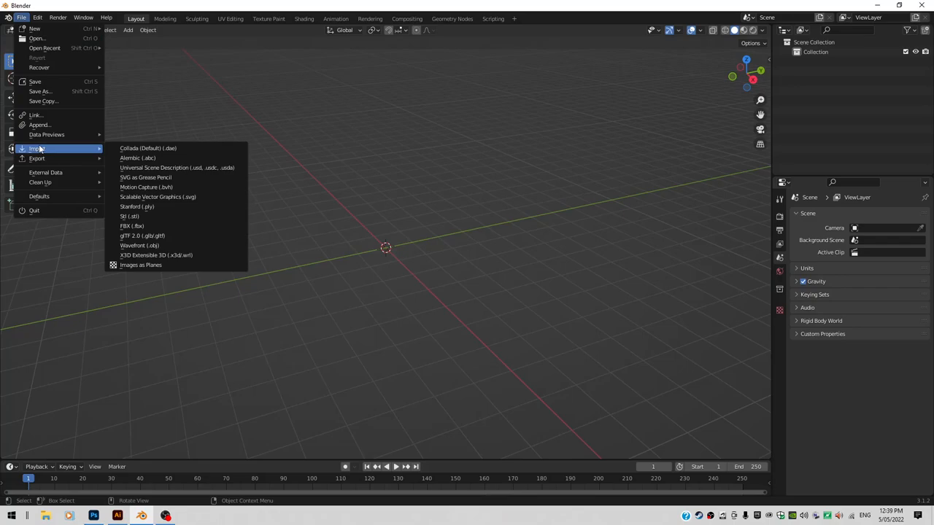
click(157, 197)
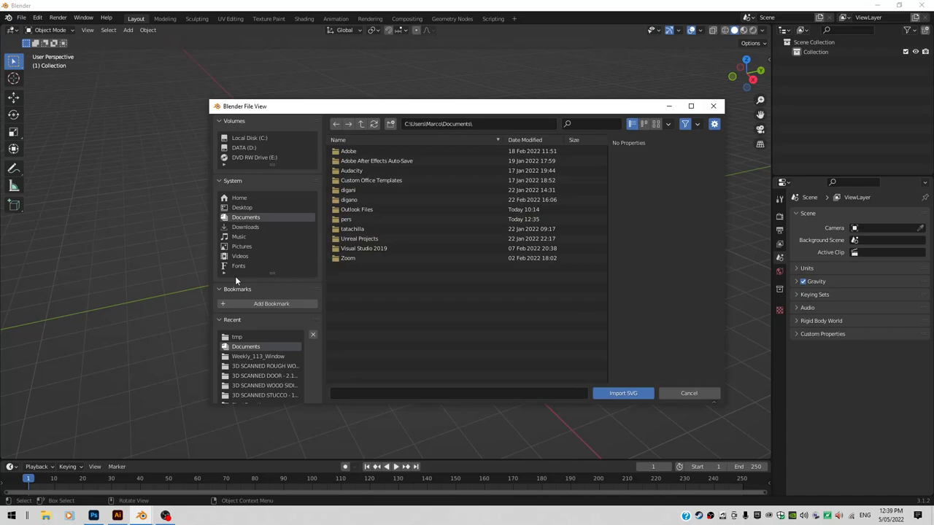
click(236, 336)
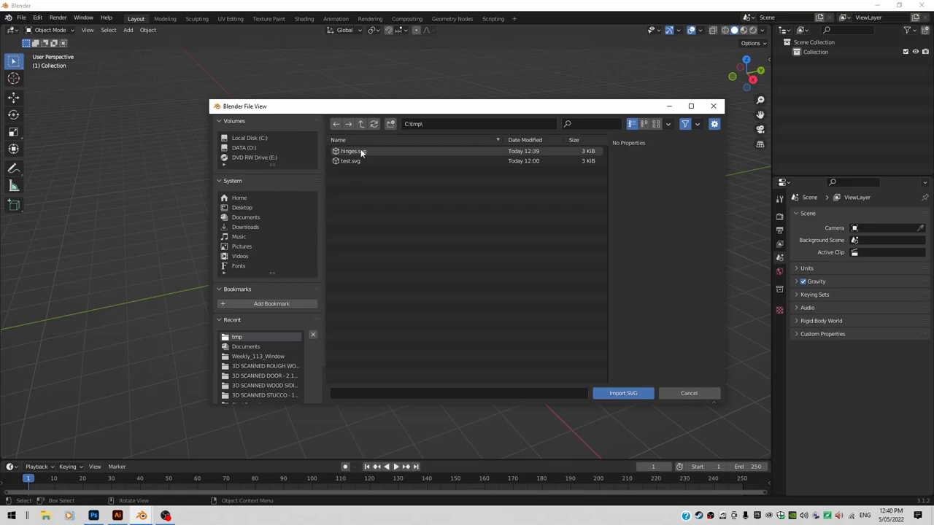
Pick hinges.svg from the tmp folder to import as a curve.
click(622, 394)
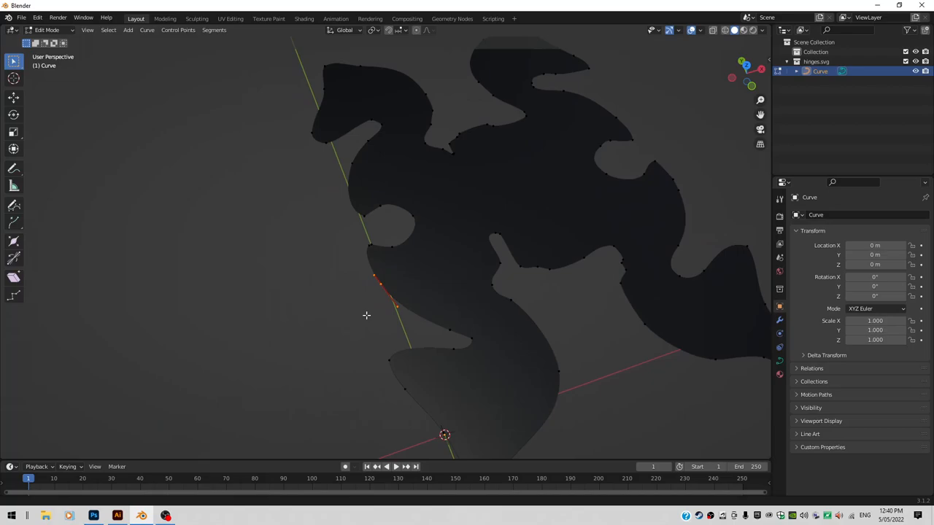
View the imported hinge curve from directly above in top view.
key(g)
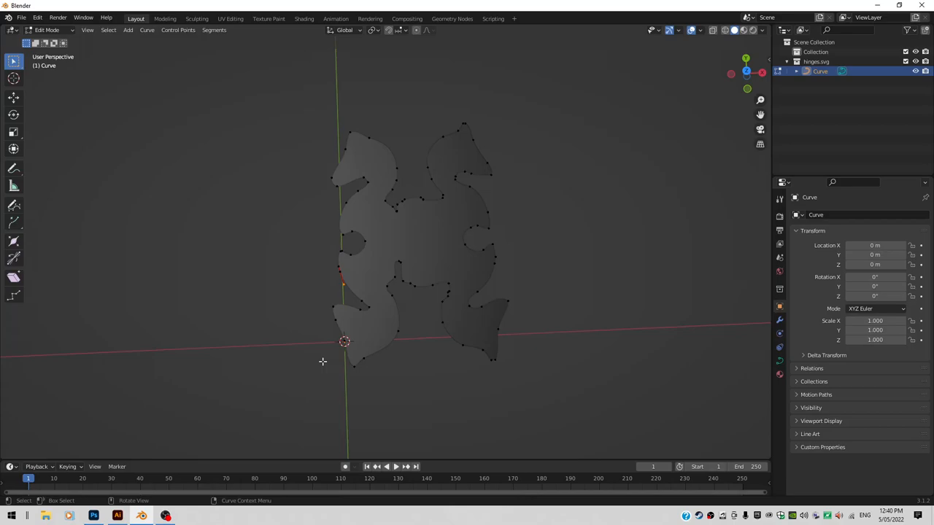
mouse_move(331, 314)
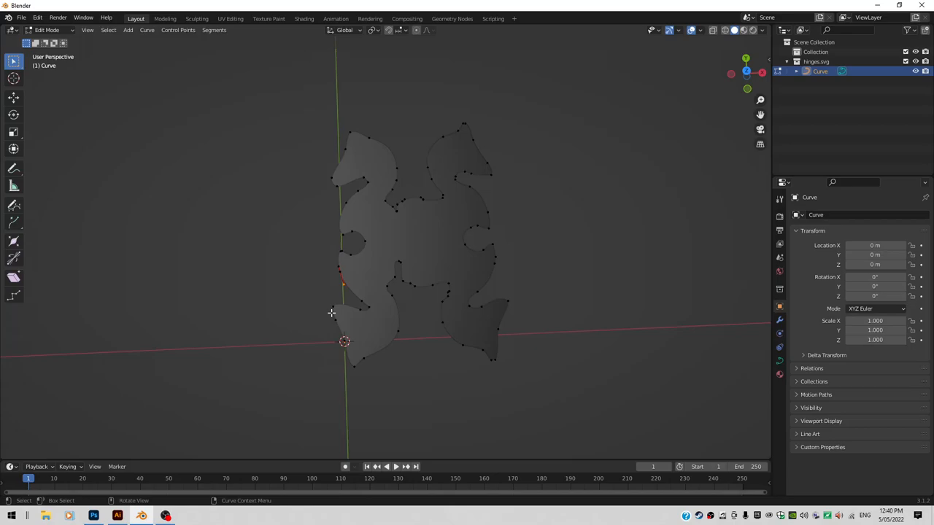
mouse_move(393, 365)
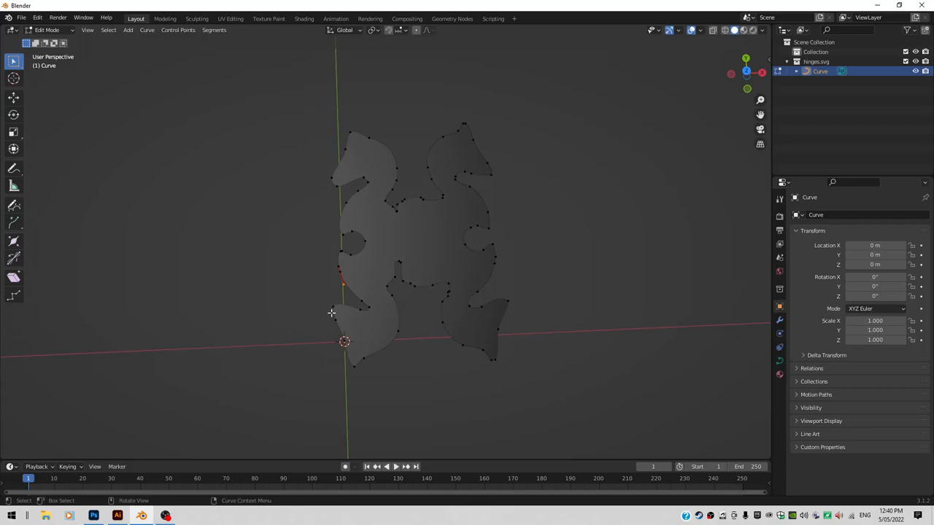